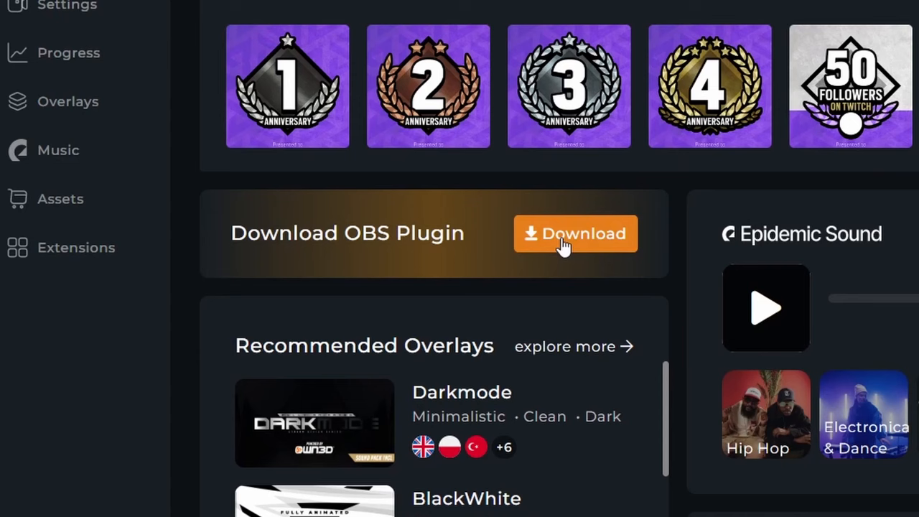
- Download the OWN3D OBS plugin build for OBS Studio 28 and newer
{"action": "left_click", "coordinate": [575, 233]}
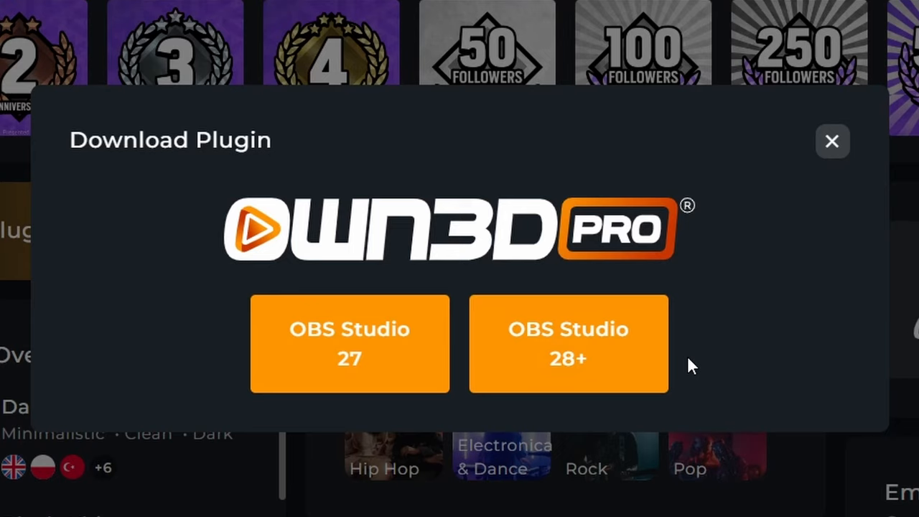
{"action": "left_click", "coordinate": [351, 343]}
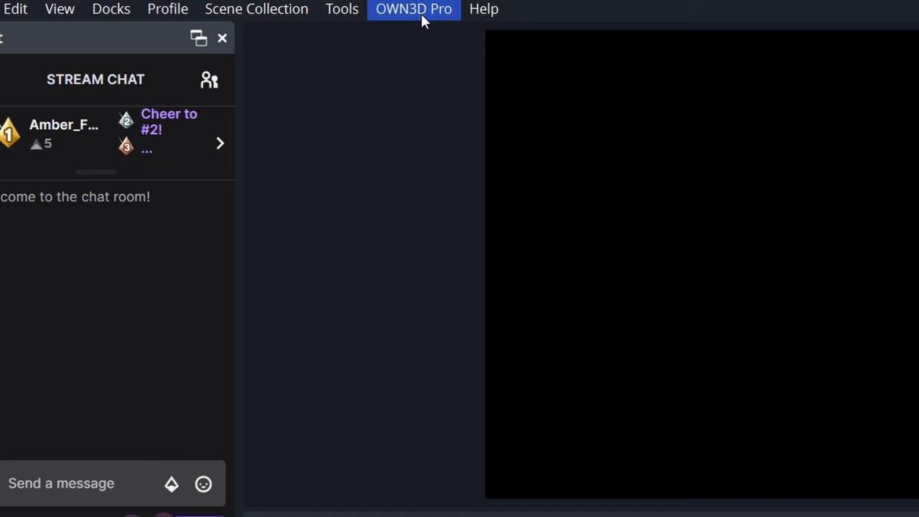
- Install the Chroma overlay from the OWN3D Pro overlay library
{"action": "left_click", "coordinate": [414, 9]}
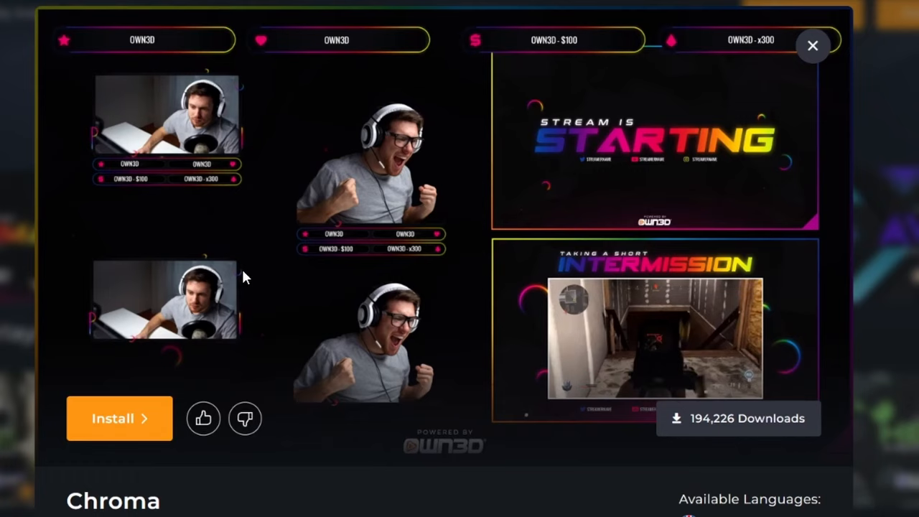
{"action": "left_click", "coordinate": [813, 44]}
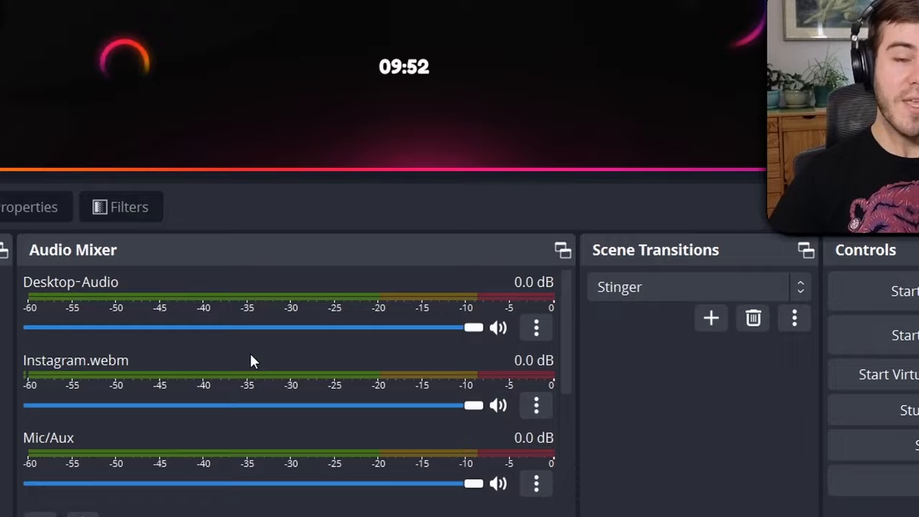
- Set Mic/Auxiliary Audio to Voice (Yamaha ZG01) in the Audio settings
{"action": "left_click", "coordinate": [844, 494]}
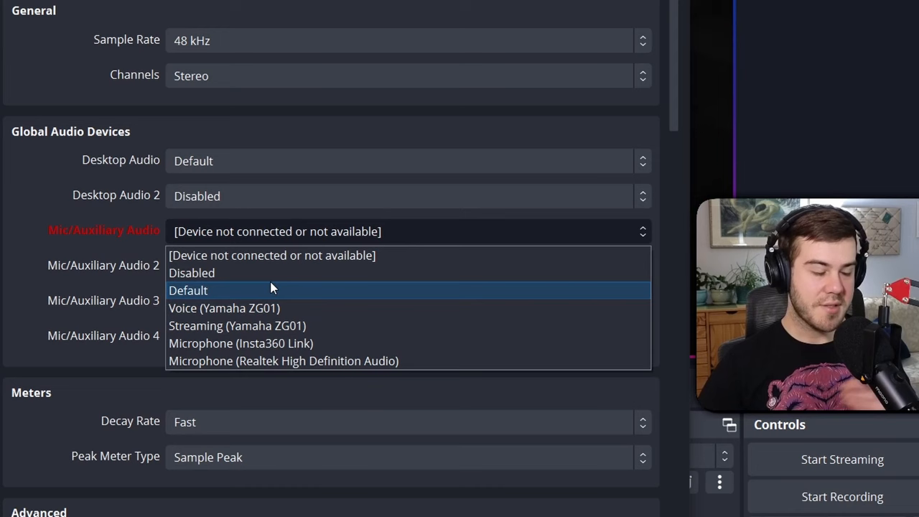
{"action": "left_click", "coordinate": [224, 307]}
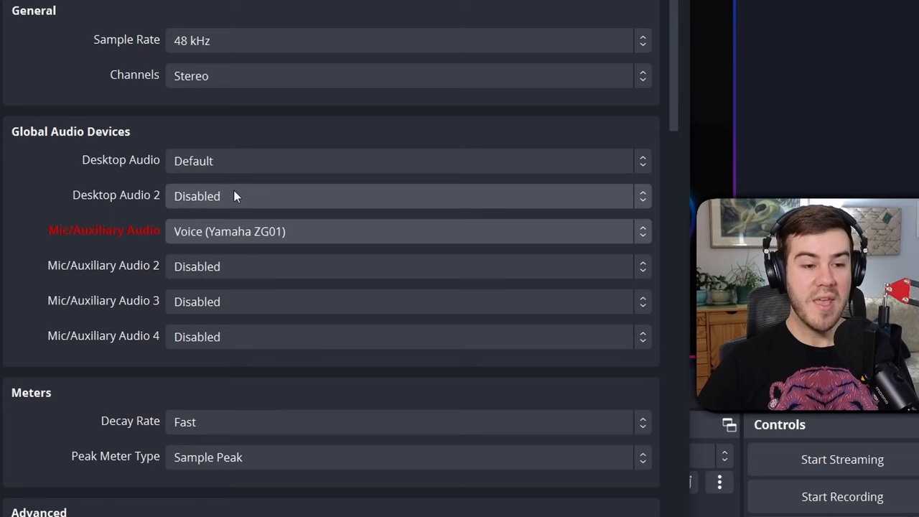
{"action": "mouse_move", "coordinate": [233, 161]}
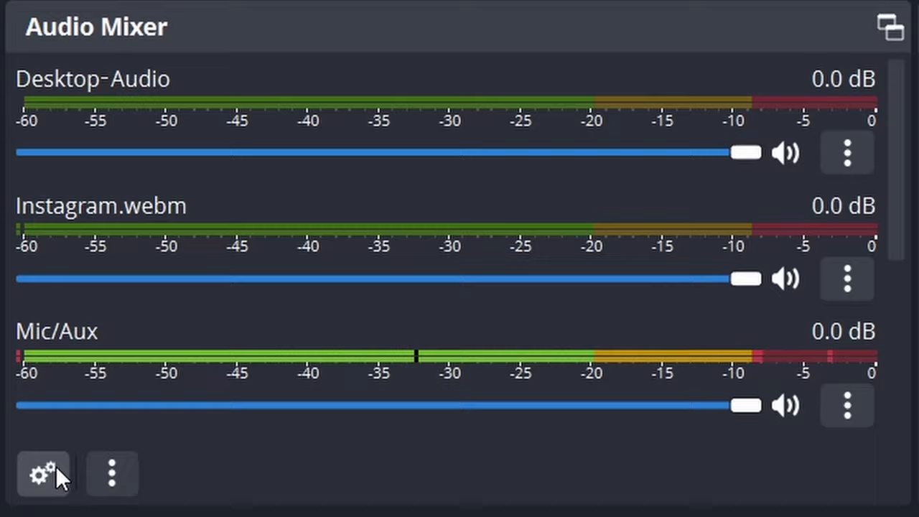
- Bring up Advanced Audio Properties from the Audio Mixer dock's gear icon
{"action": "left_click", "coordinate": [43, 474]}
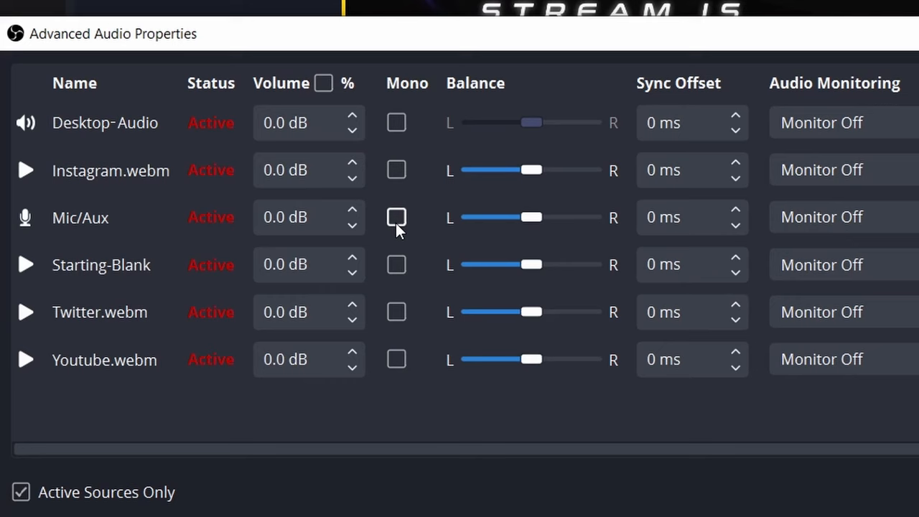
{"action": "left_click", "coordinate": [397, 218]}
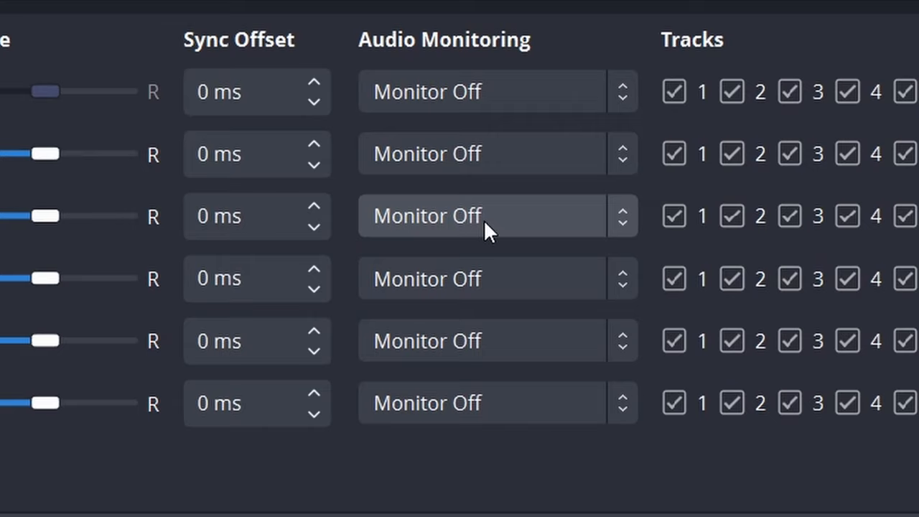
{"action": "left_click", "coordinate": [496, 215]}
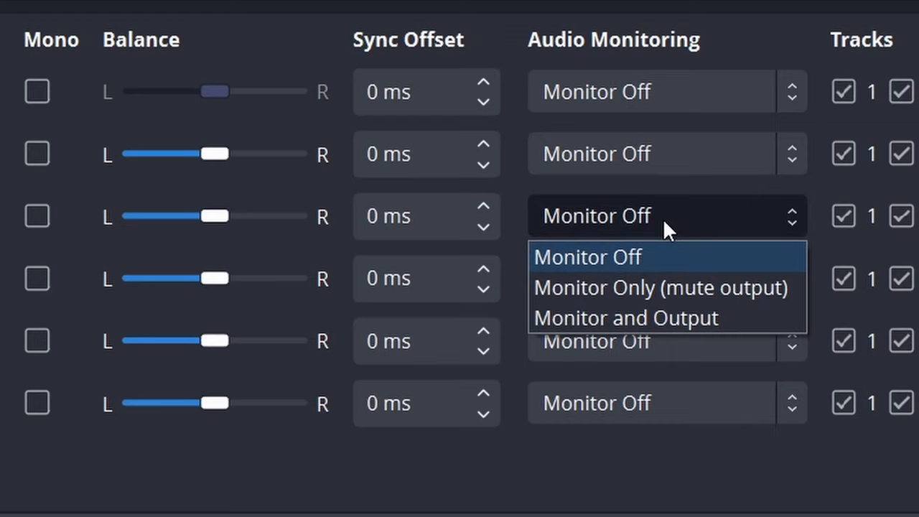
{"action": "left_click", "coordinate": [660, 287]}
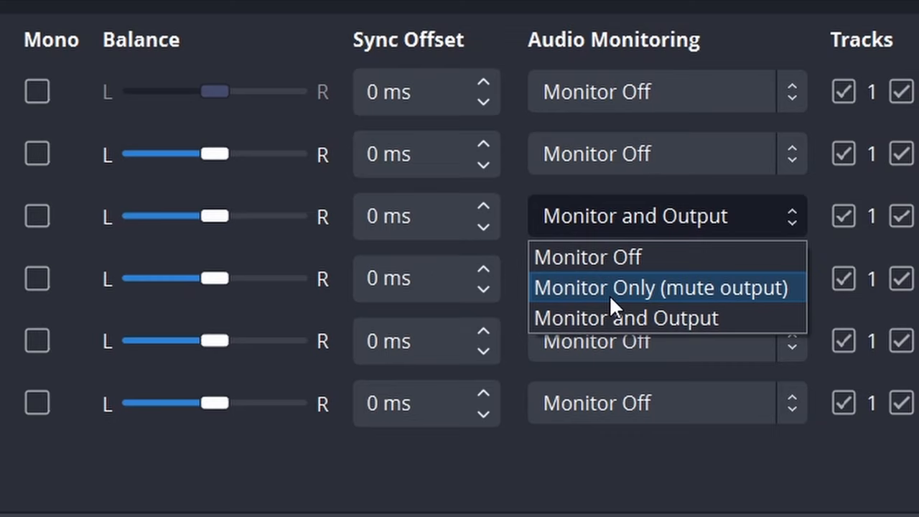
{"action": "left_click", "coordinate": [660, 288]}
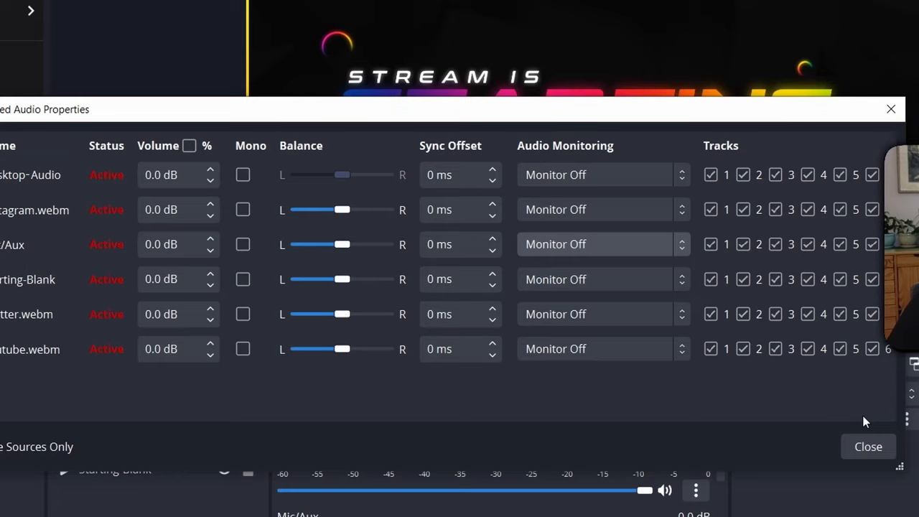
- Close Advanced Audio Properties so the general settings can be opened
{"action": "left_click", "coordinate": [868, 447]}
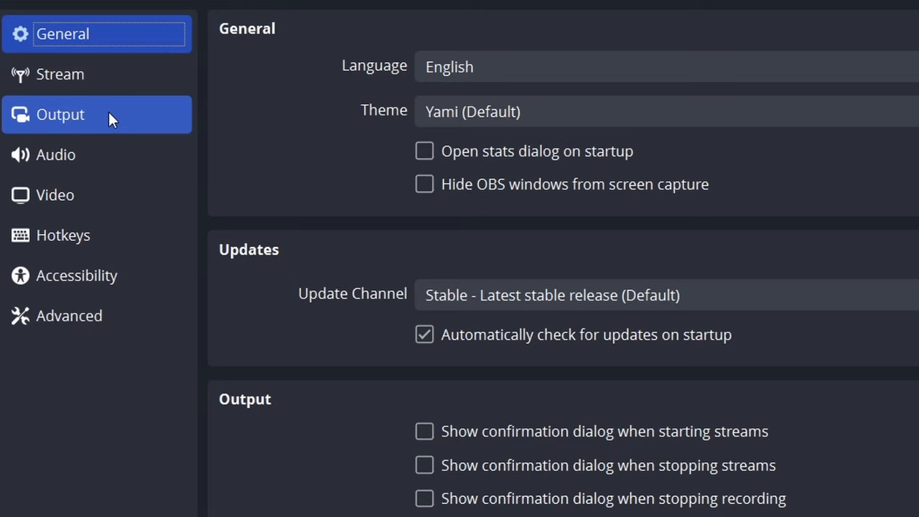
- View the Output page of the Settings window
{"action": "left_click", "coordinate": [60, 115]}
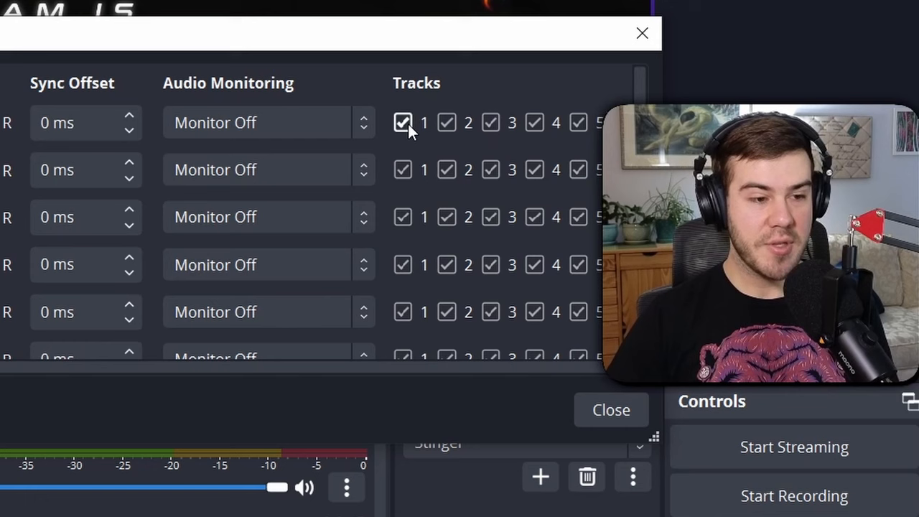
- Uncheck Track 1 for Desktop-Audio in Advanced Audio Properties
{"action": "left_click", "coordinate": [402, 123]}
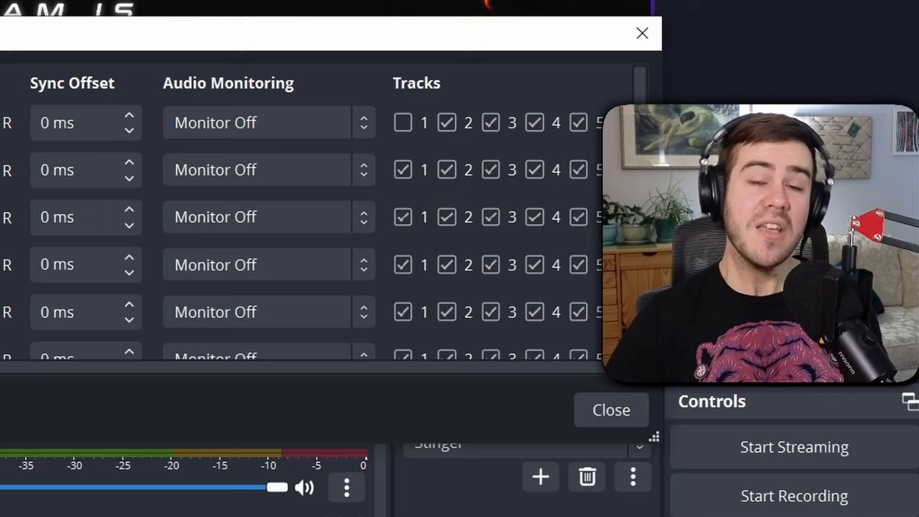
{"action": "left_click", "coordinate": [402, 217]}
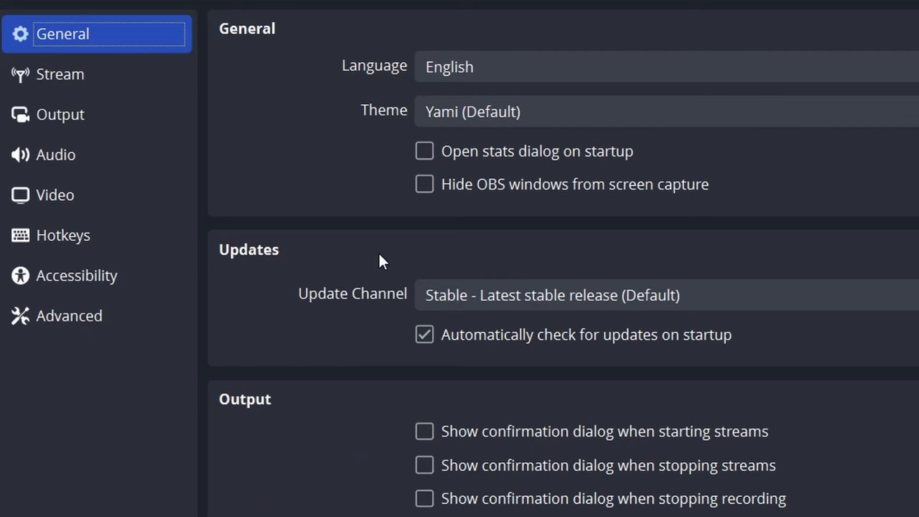
- Recheck Track 1 and leave Track 3 off for Desktop-Audio
{"action": "left_click", "coordinate": [60, 115]}
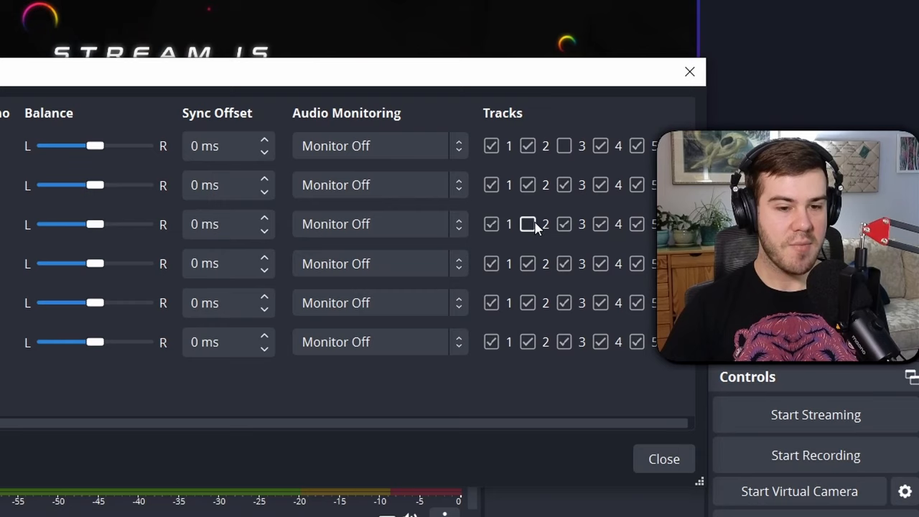
- Uncheck Track 2 on the Mic/Aux row so the microphone leaves track 2
{"action": "left_click", "coordinate": [528, 224]}
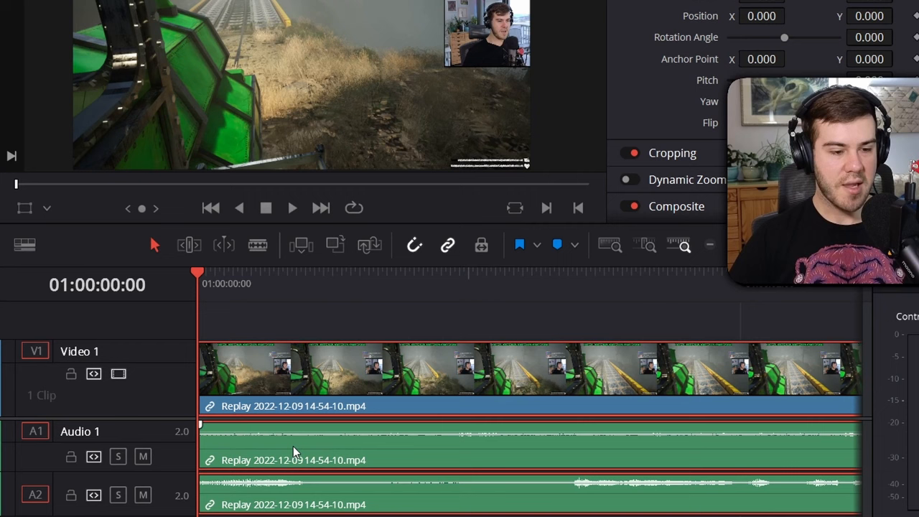
- View the replay clip's A1 and A2 audio tracks in Resolve, then return to OBS
{"action": "left_click", "coordinate": [142, 495]}
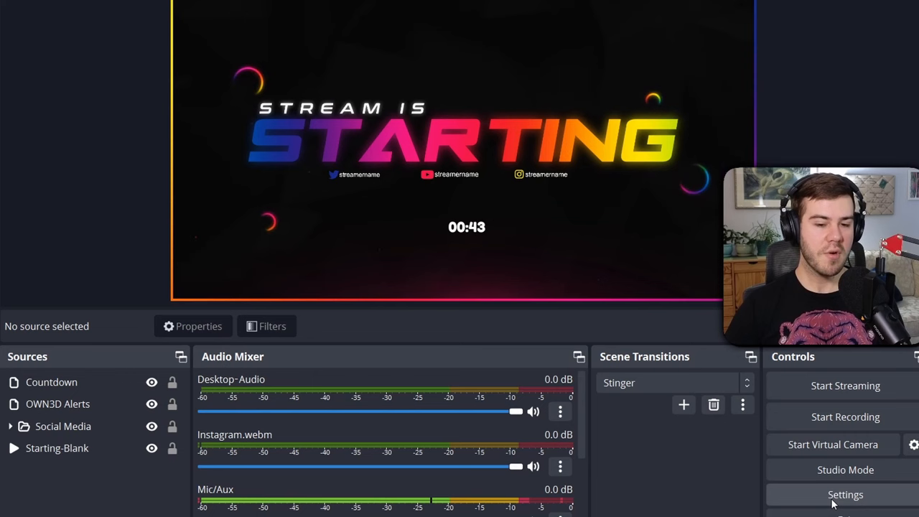
- Reach the Output audio settings and list the bitrate choices for Track 4 (currently 160)
{"action": "left_click", "coordinate": [845, 495]}
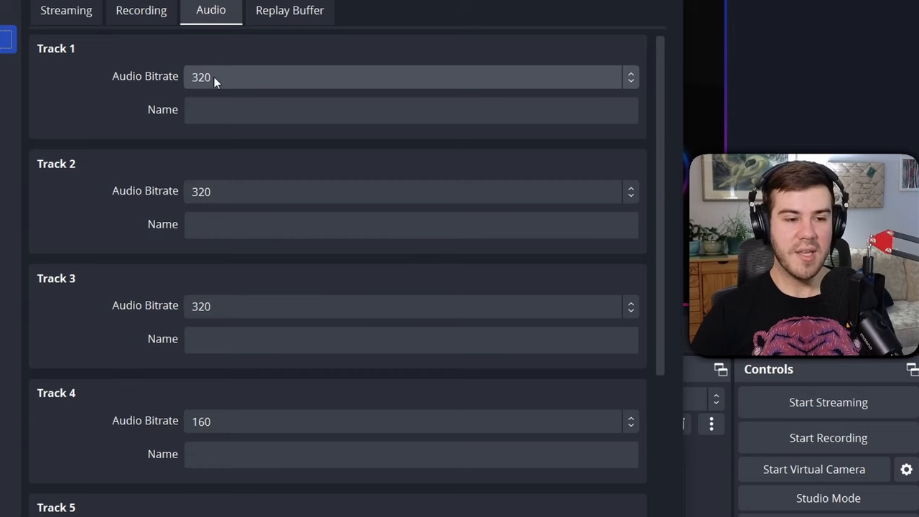
{"action": "left_click", "coordinate": [409, 221]}
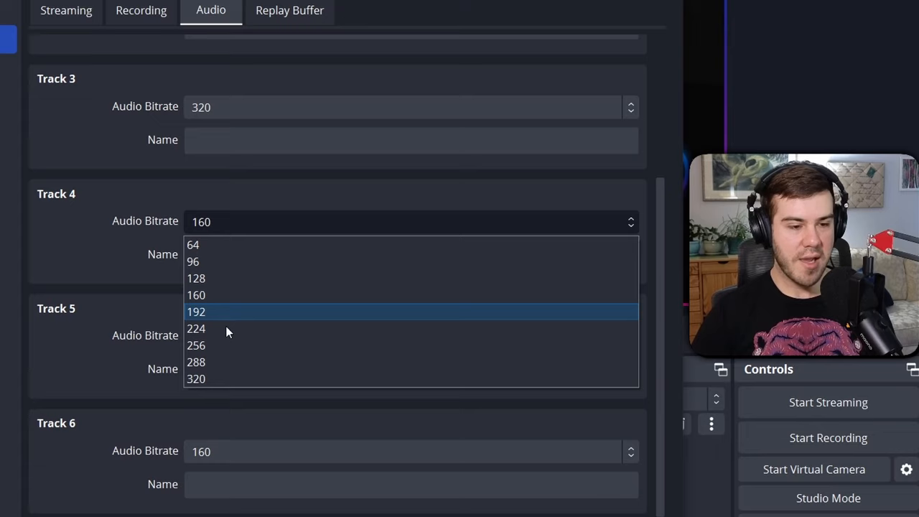